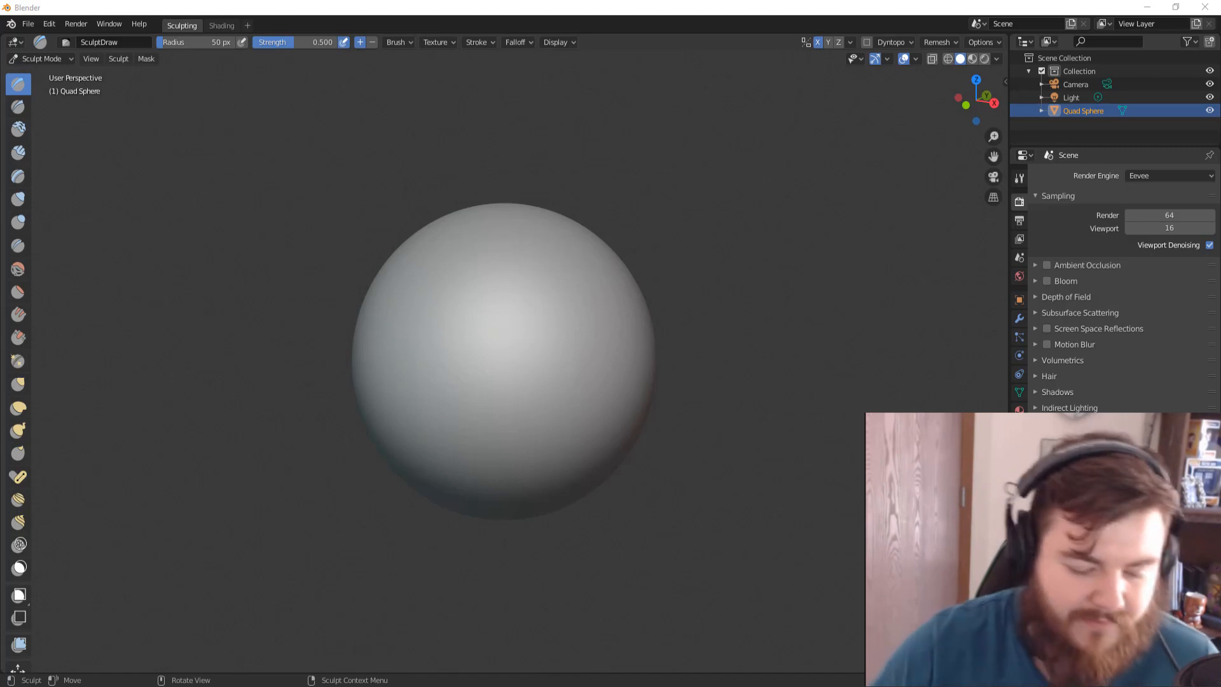
mouse_move(9, 423)
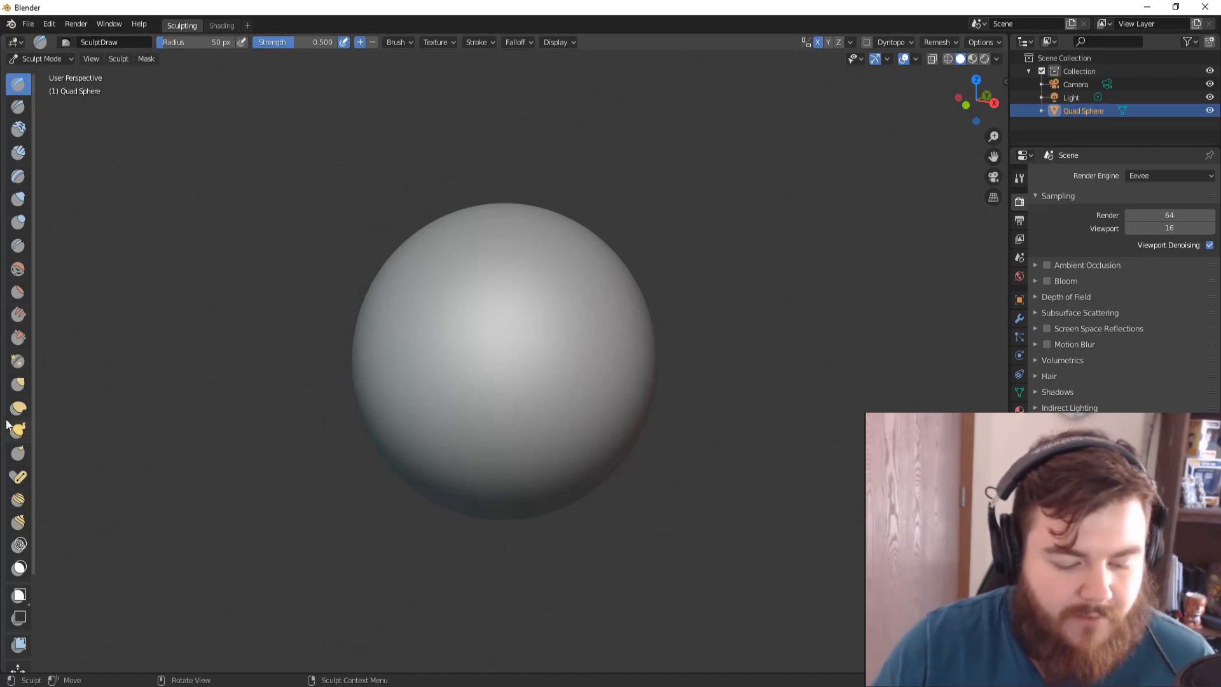
- Switch to the Snake Hook sculpting brush on the quad sphere
left_click(18, 430)
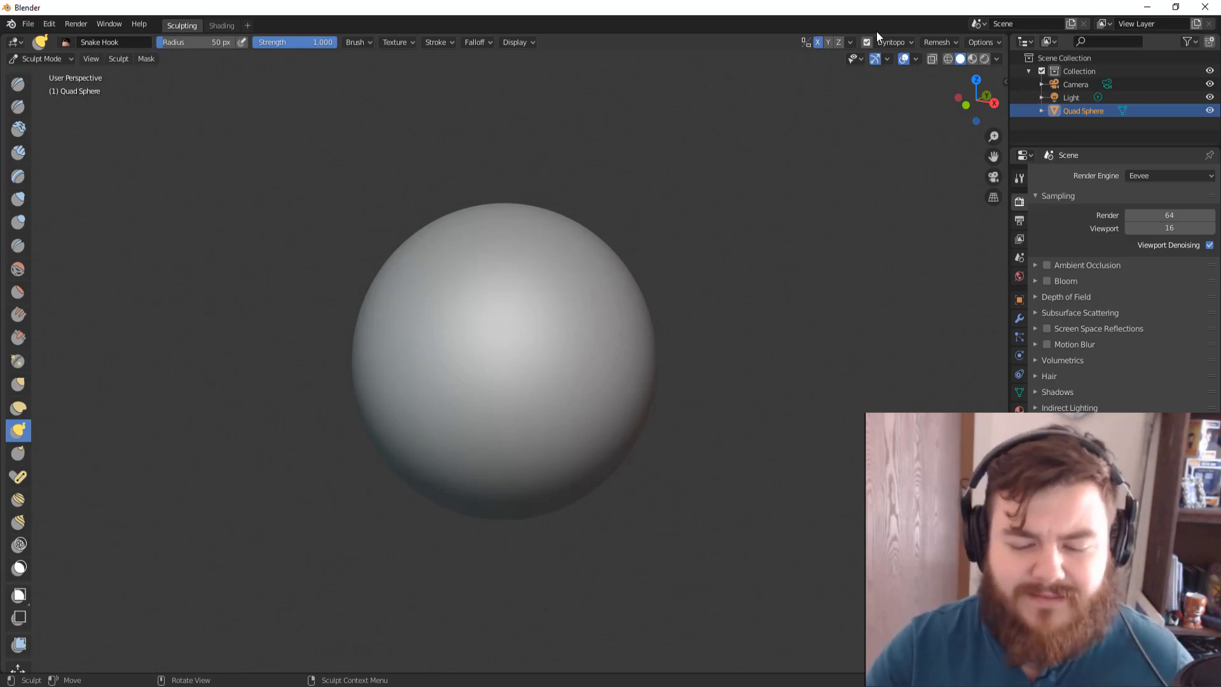
mouse_move(724, 465)
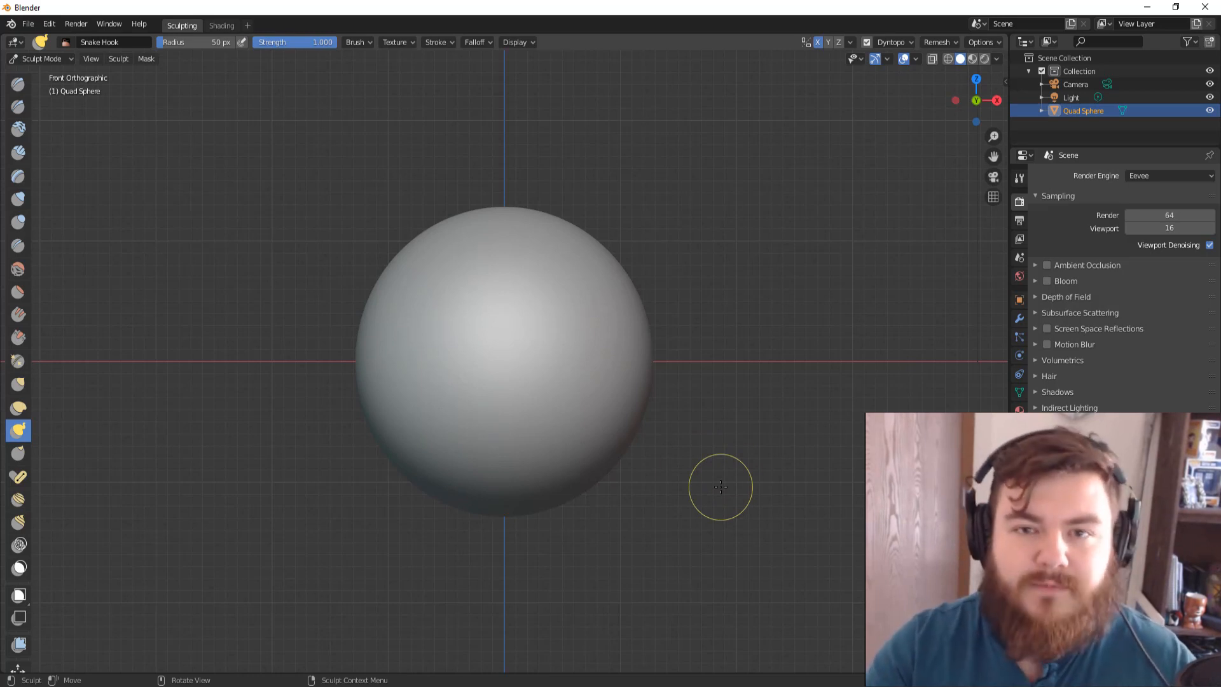
mouse_move(724, 475)
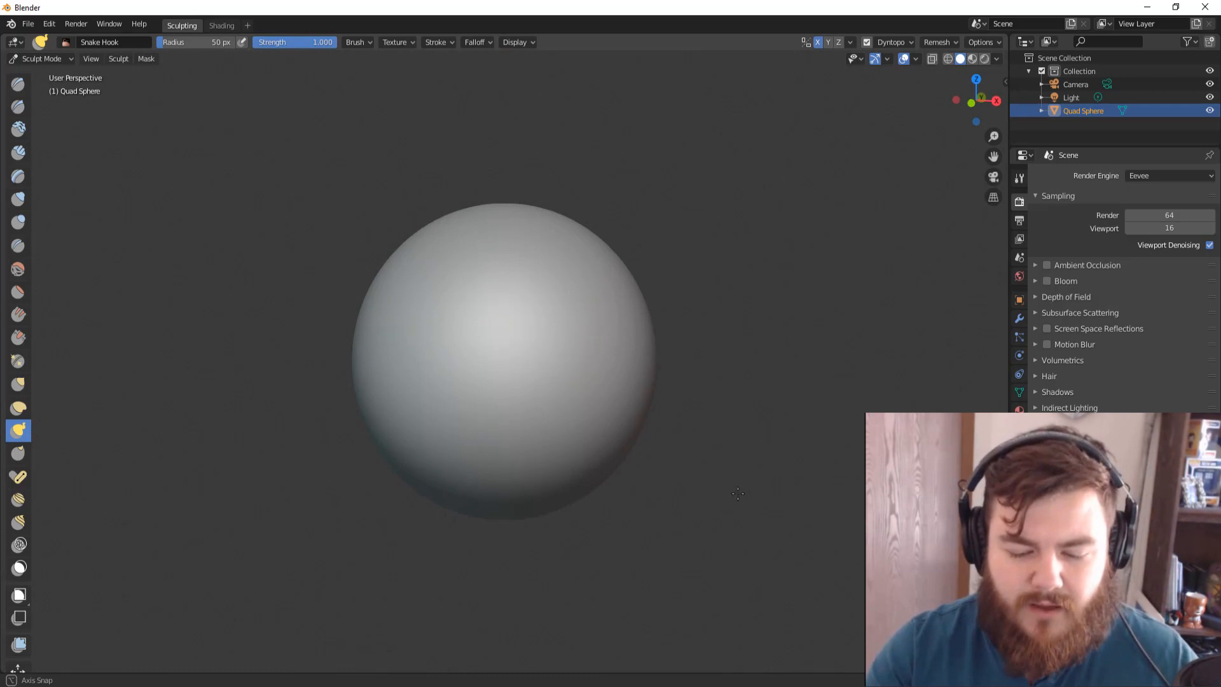
mouse_move(744, 496)
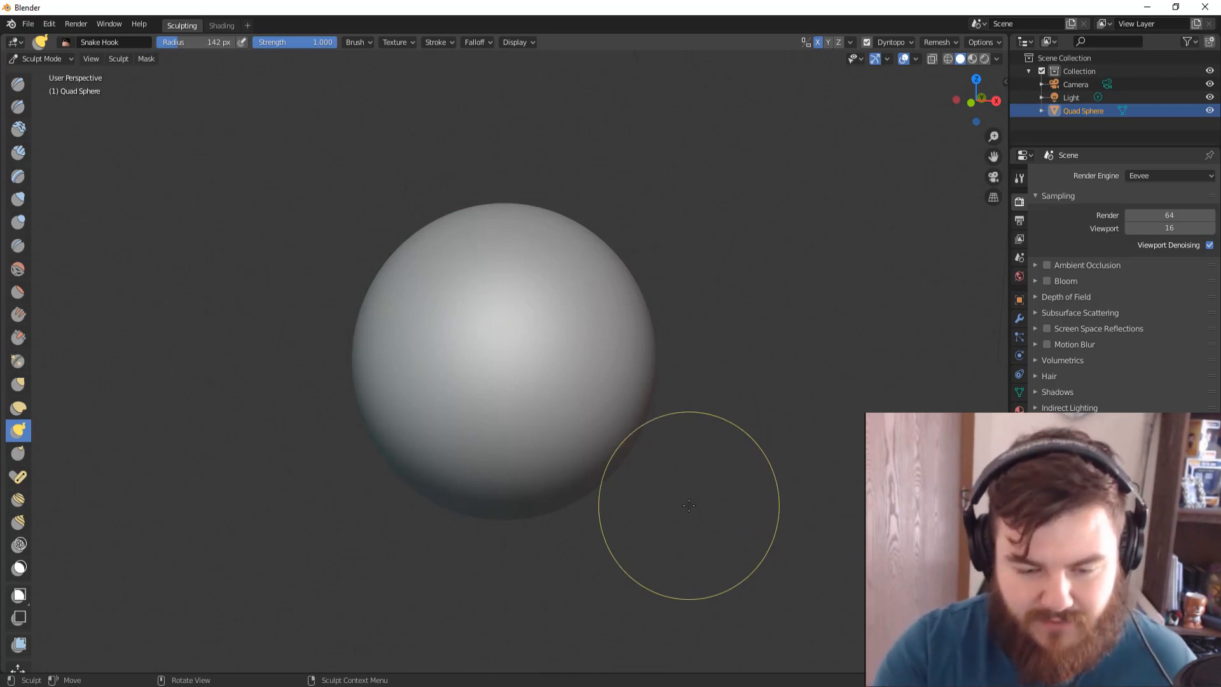
mouse_move(566, 428)
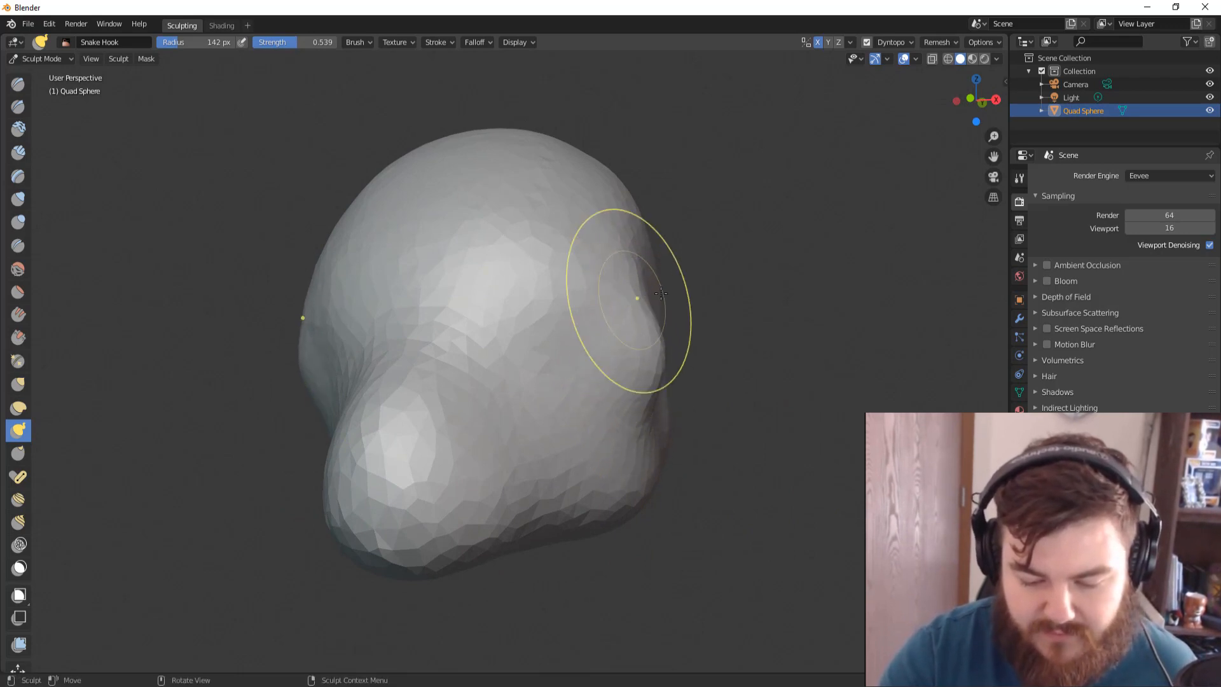
mouse_move(630, 516)
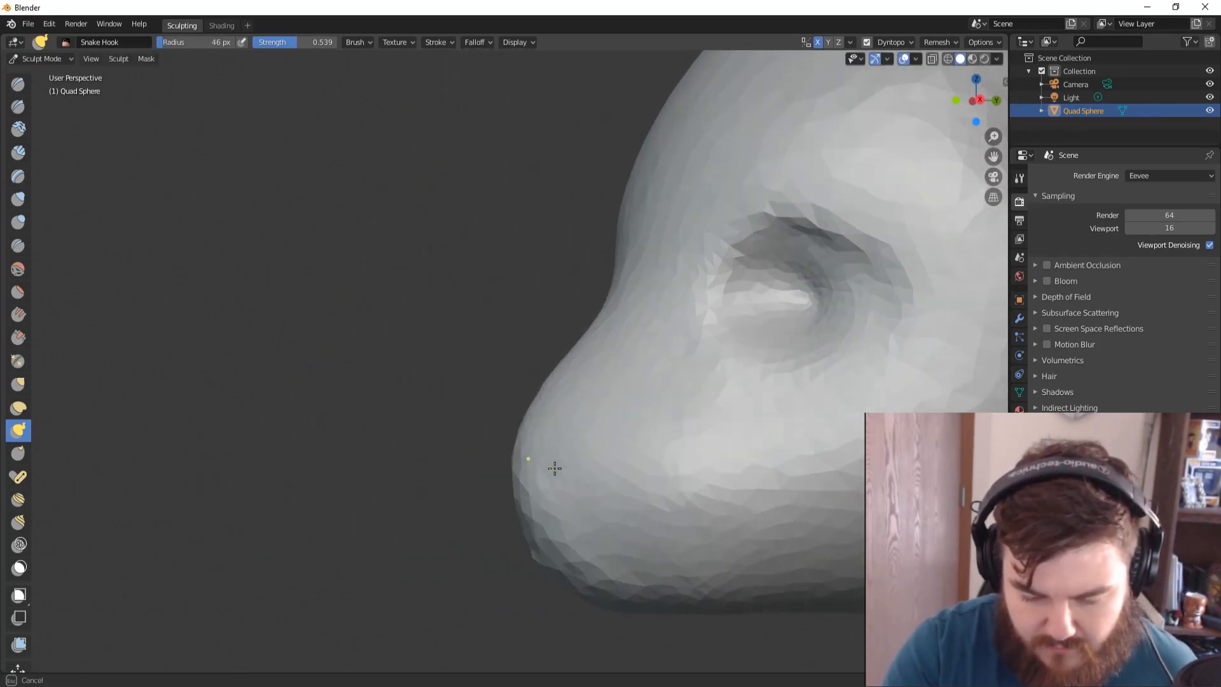
- Carve the nostril opening at the snout tip with the Snake Hook brush
left_click(556, 468)
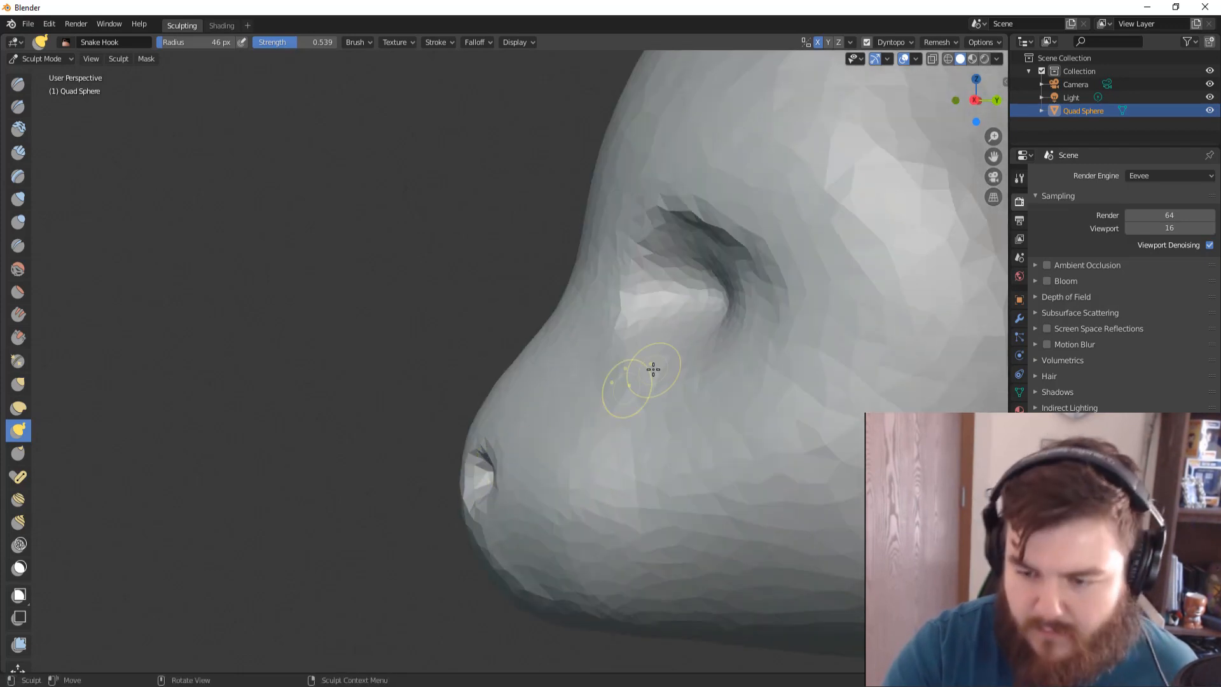
left_click(892, 42)
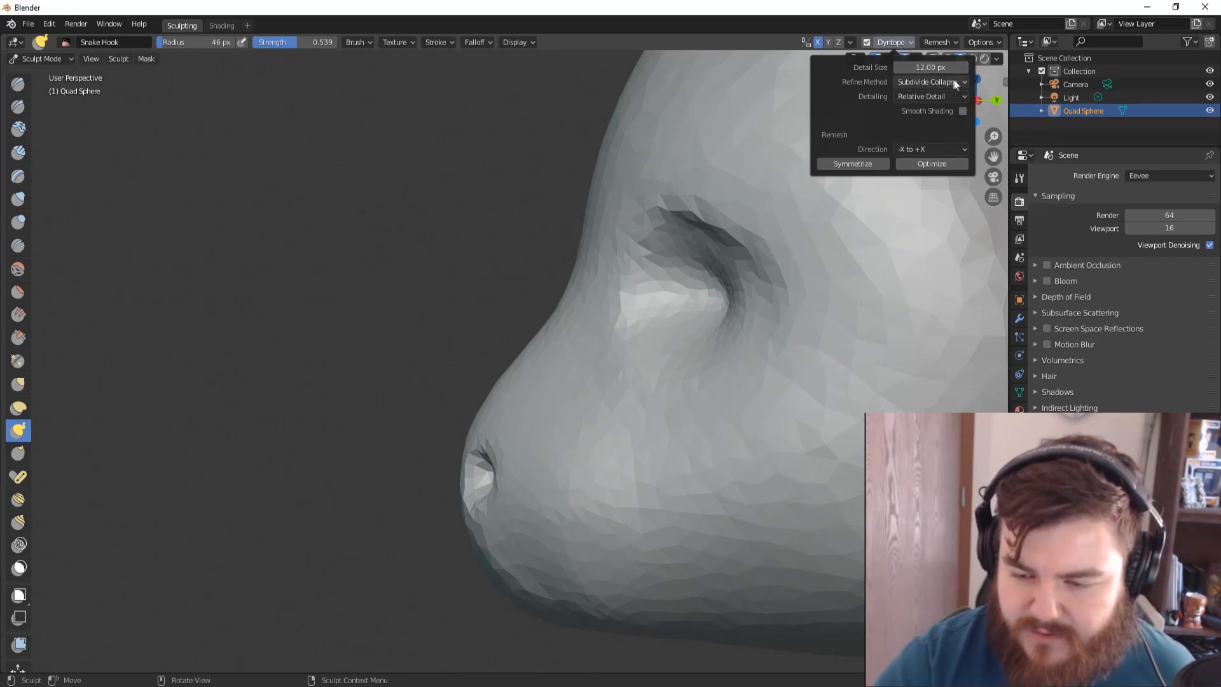
- Choose the Dyntopo refine method in the detail settings
left_click(931, 95)
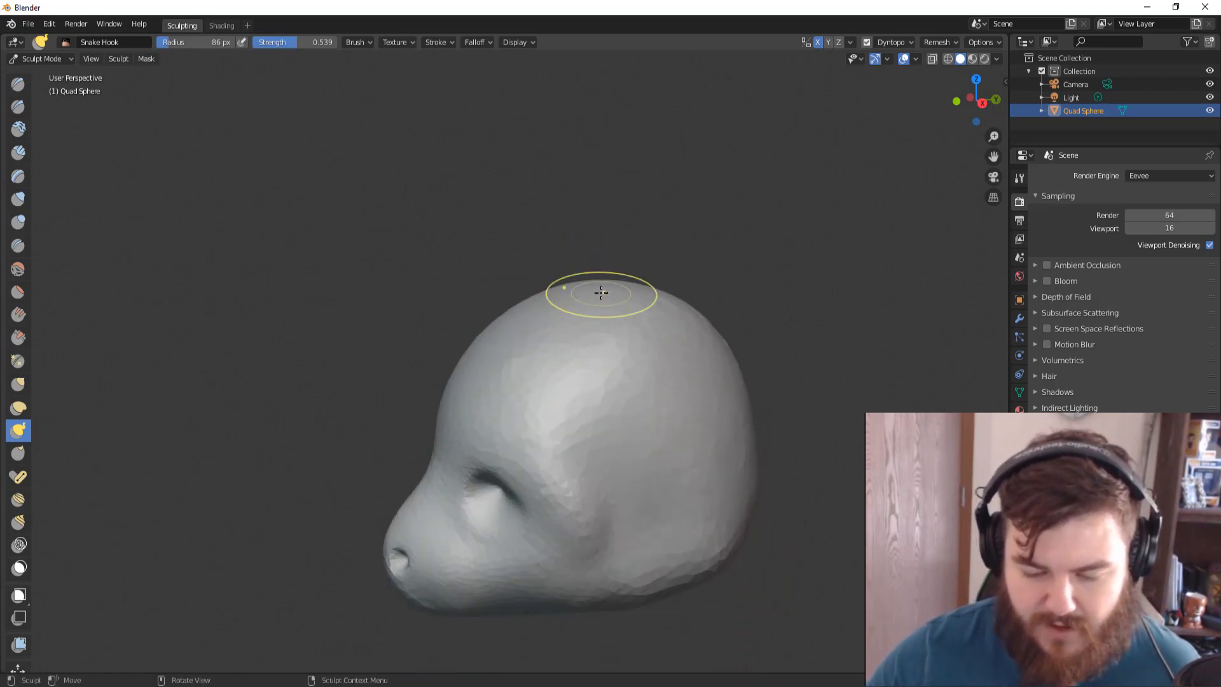
mouse_move(688, 411)
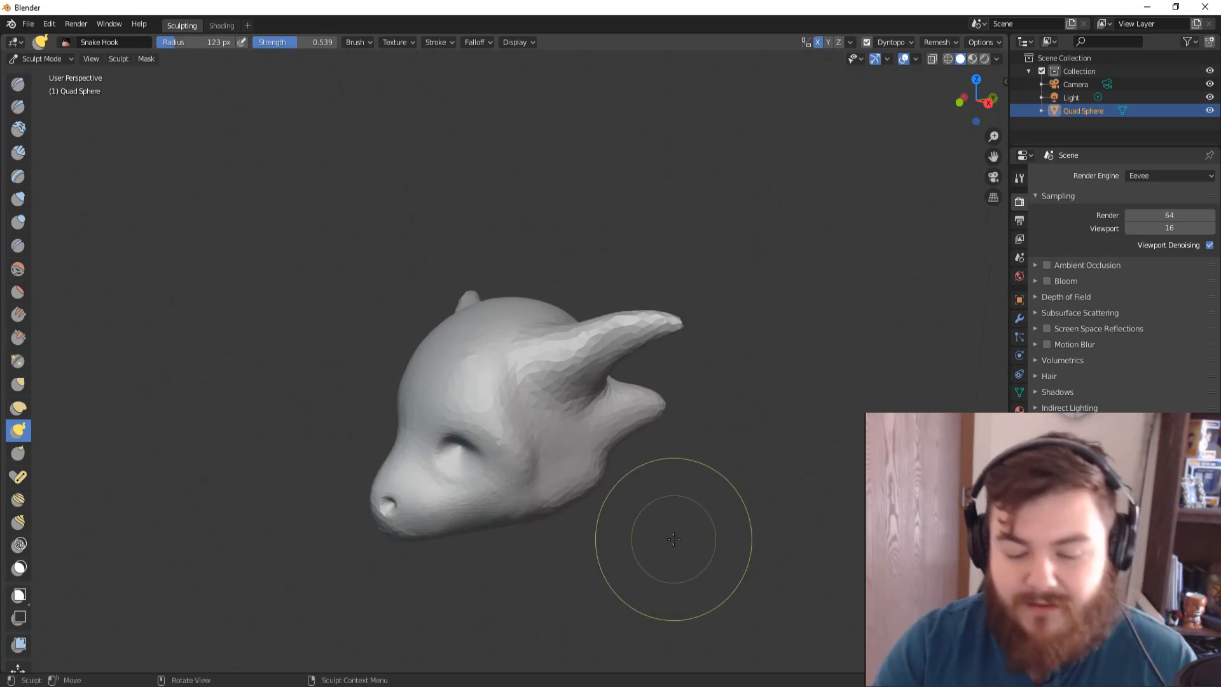
mouse_move(701, 546)
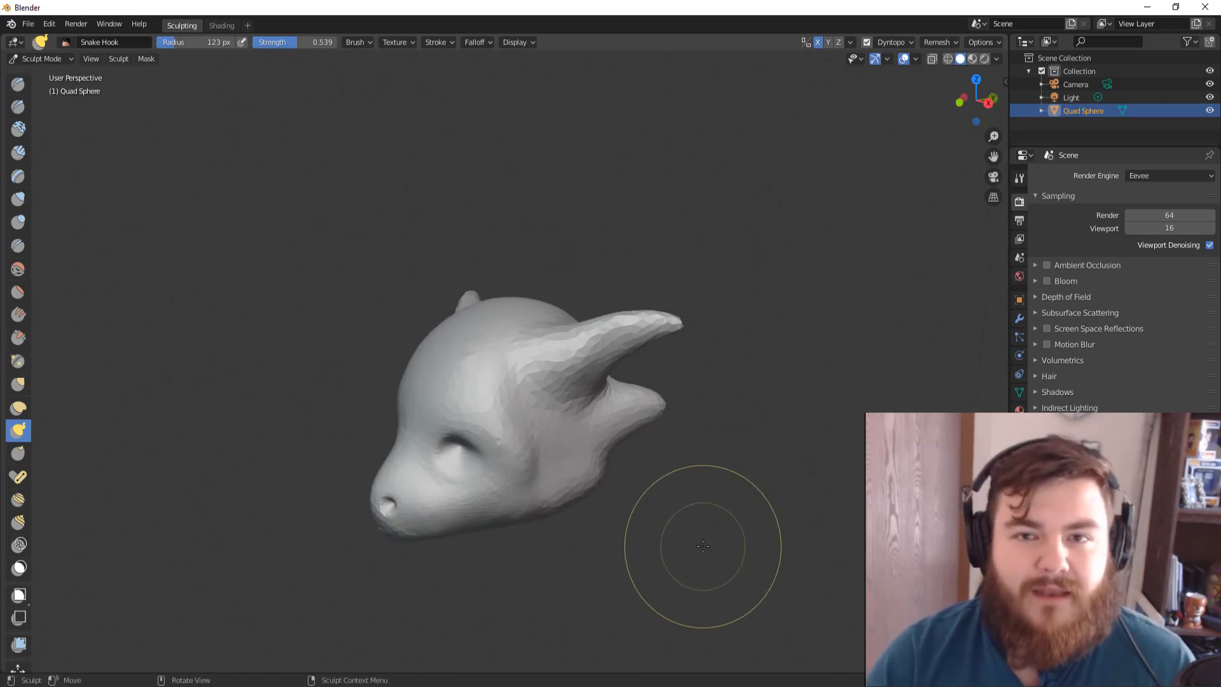